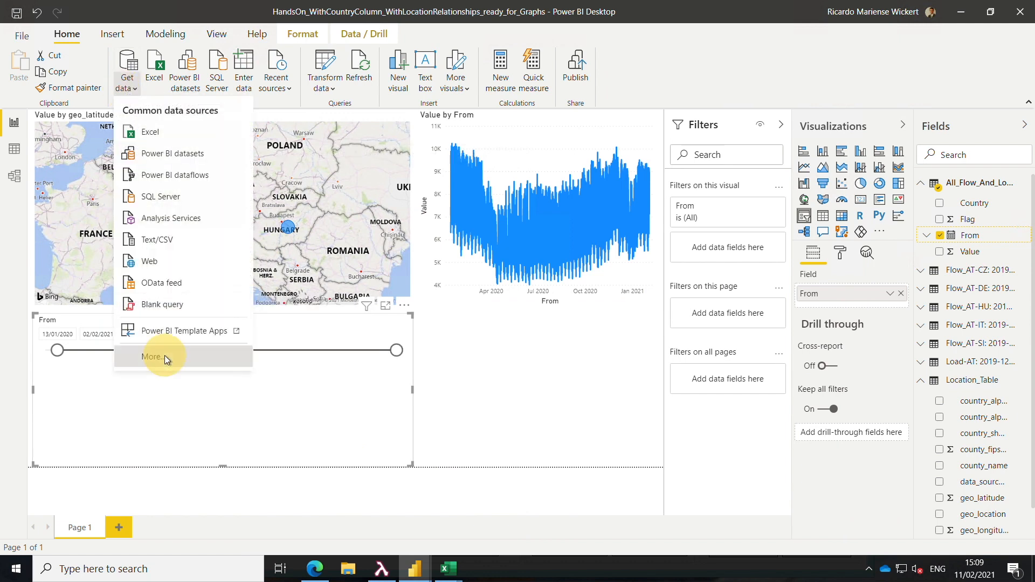
# Step: Choose the HAKOM TSM connector from the Database category of the full Get Data catalogue
pyautogui.click(155, 357)
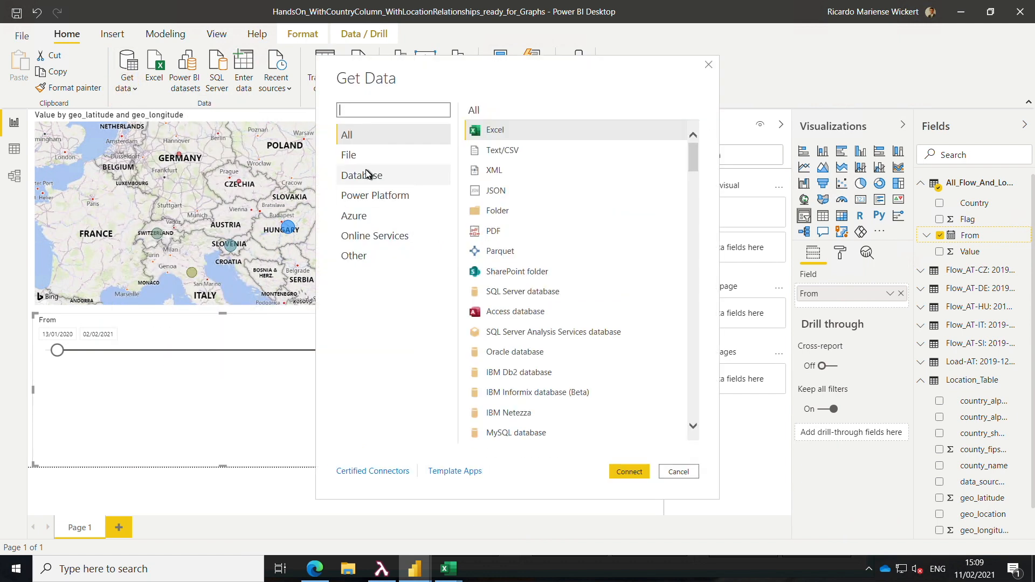
pyautogui.click(362, 175)
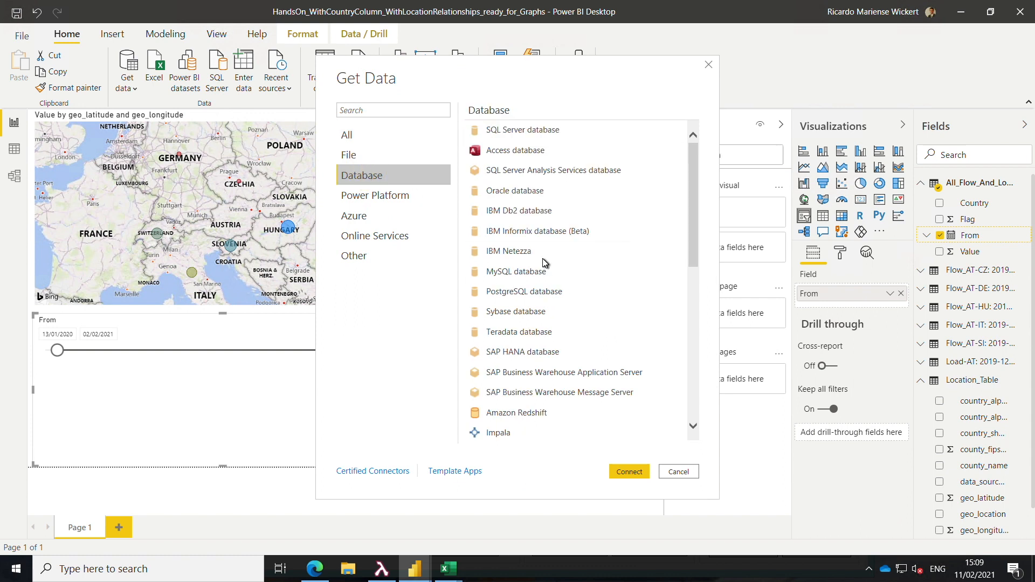
pyautogui.scroll(-3)
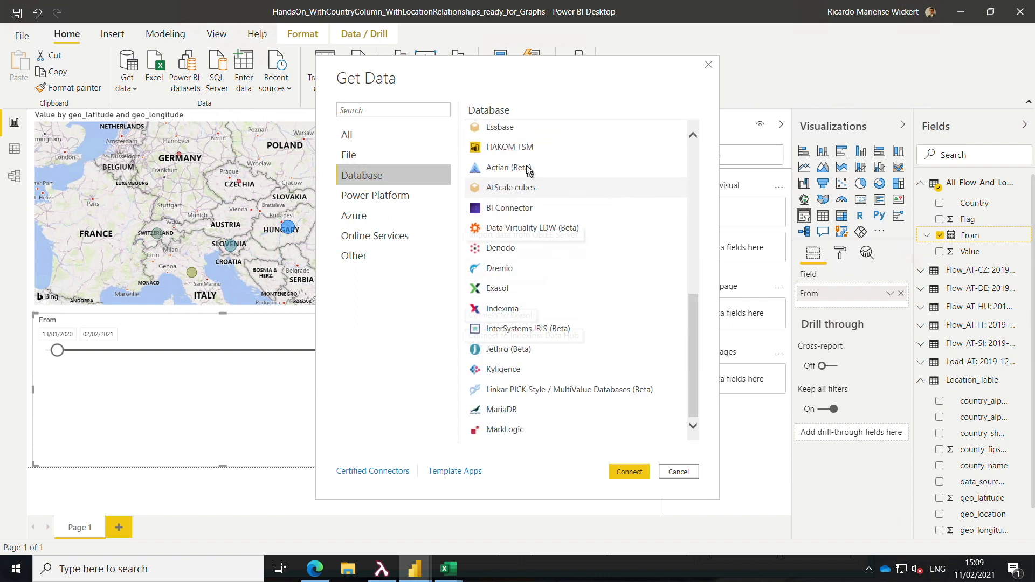
pyautogui.click(677, 472)
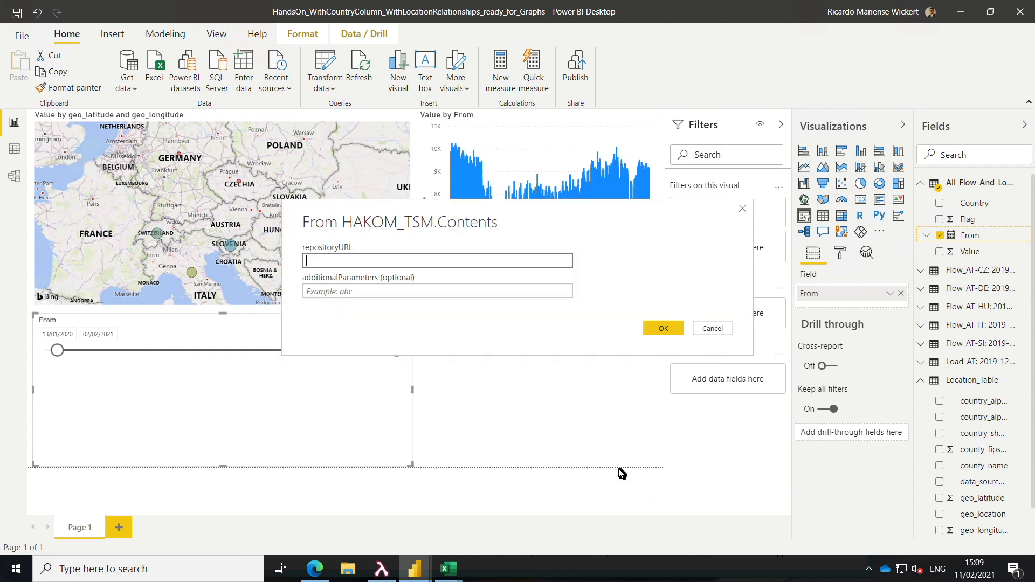
pyautogui.write('http://hakomtsm.westeurope.cloudapp.azure.com:52245/DEV/api/')
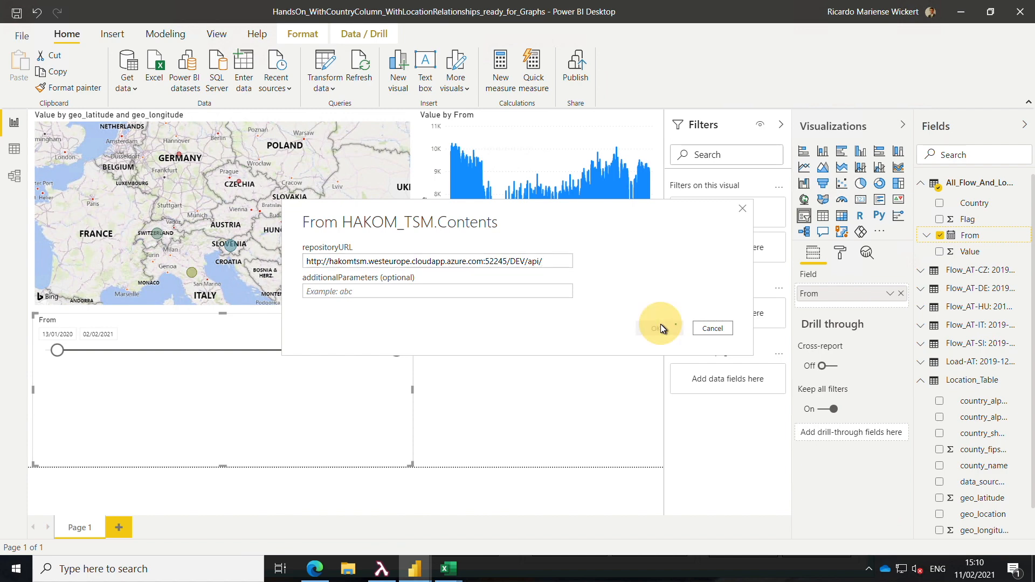